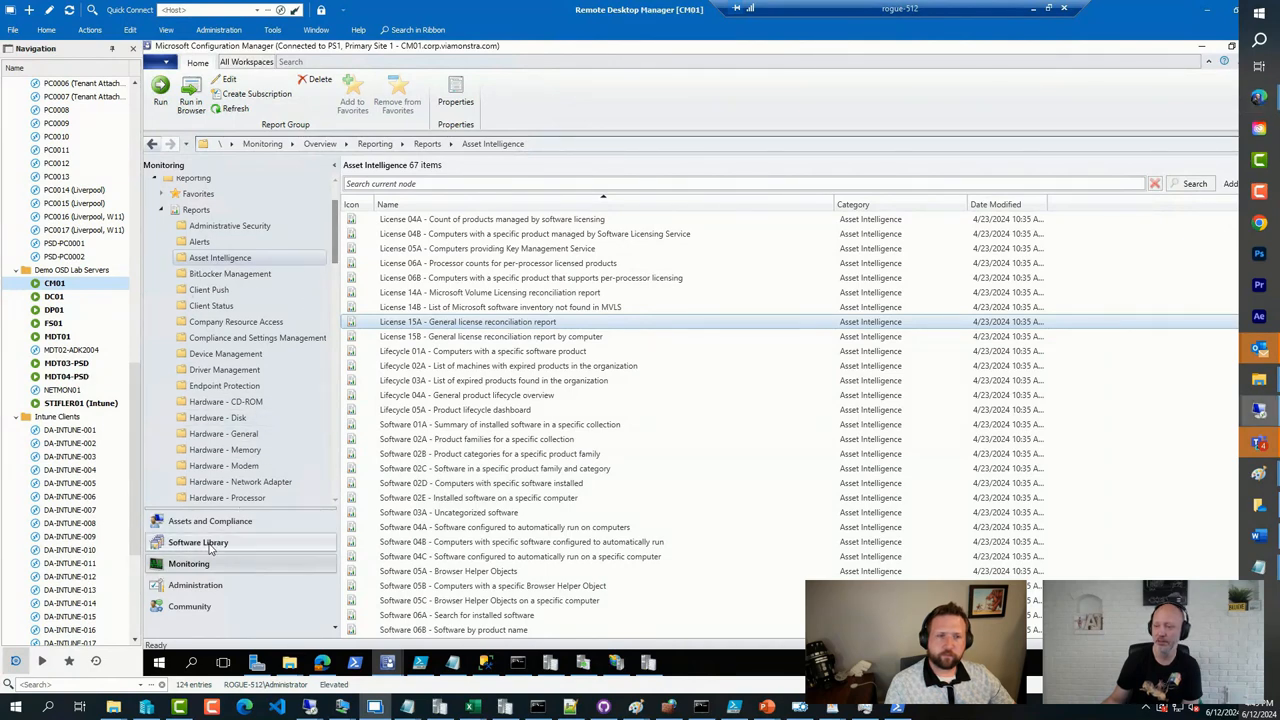
# Show the All Windows Feature Updates list under Windows Servicing in the Software Library
pyautogui.click(198, 542)
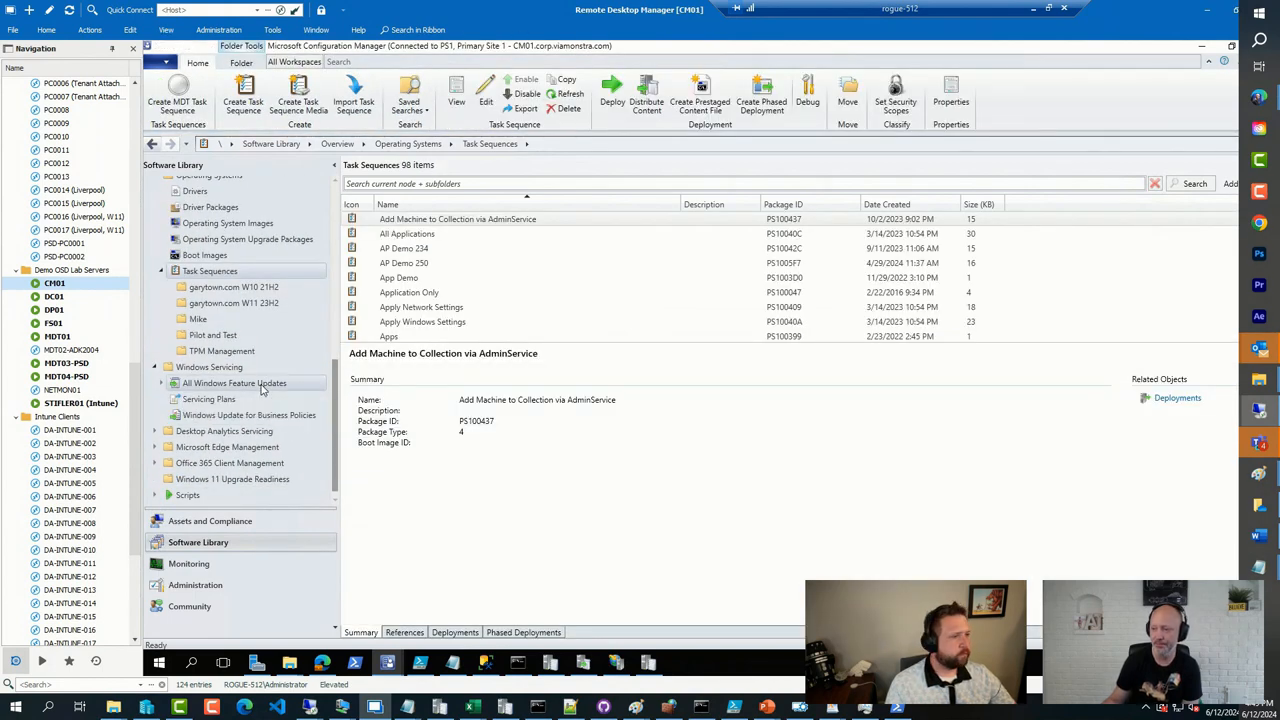
pyautogui.click(234, 384)
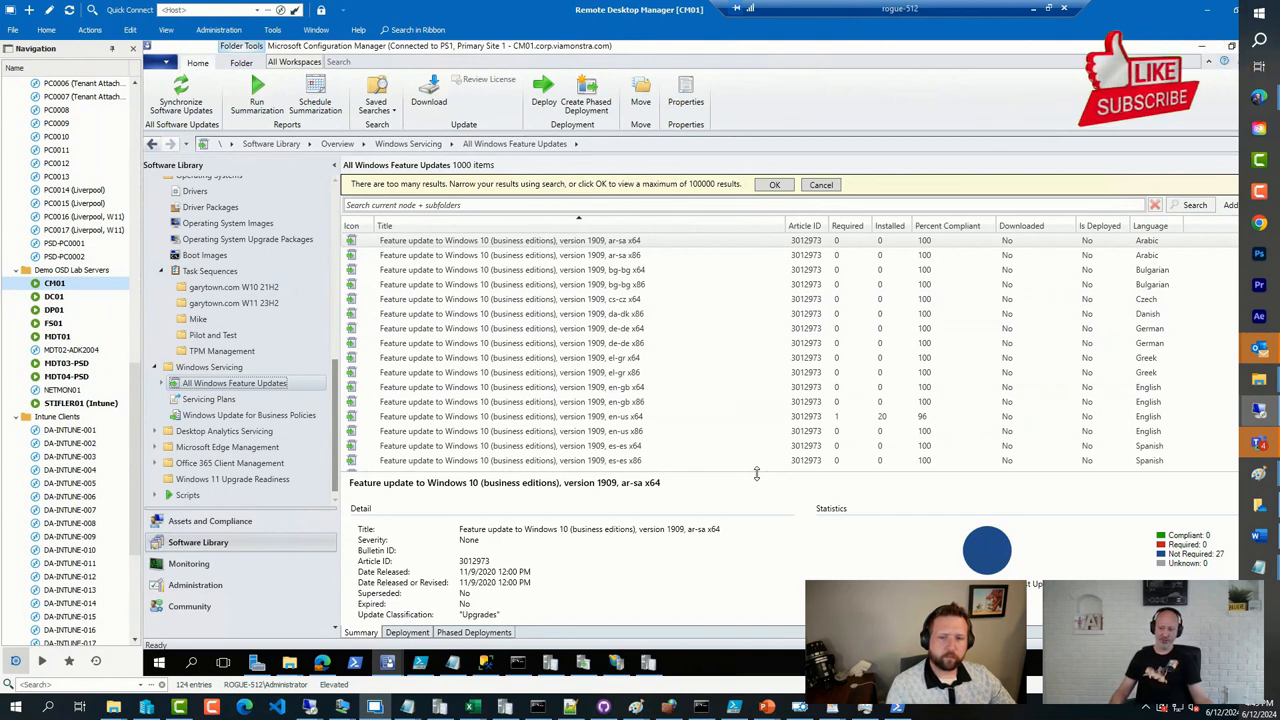
pyautogui.moveTo(138, 412)
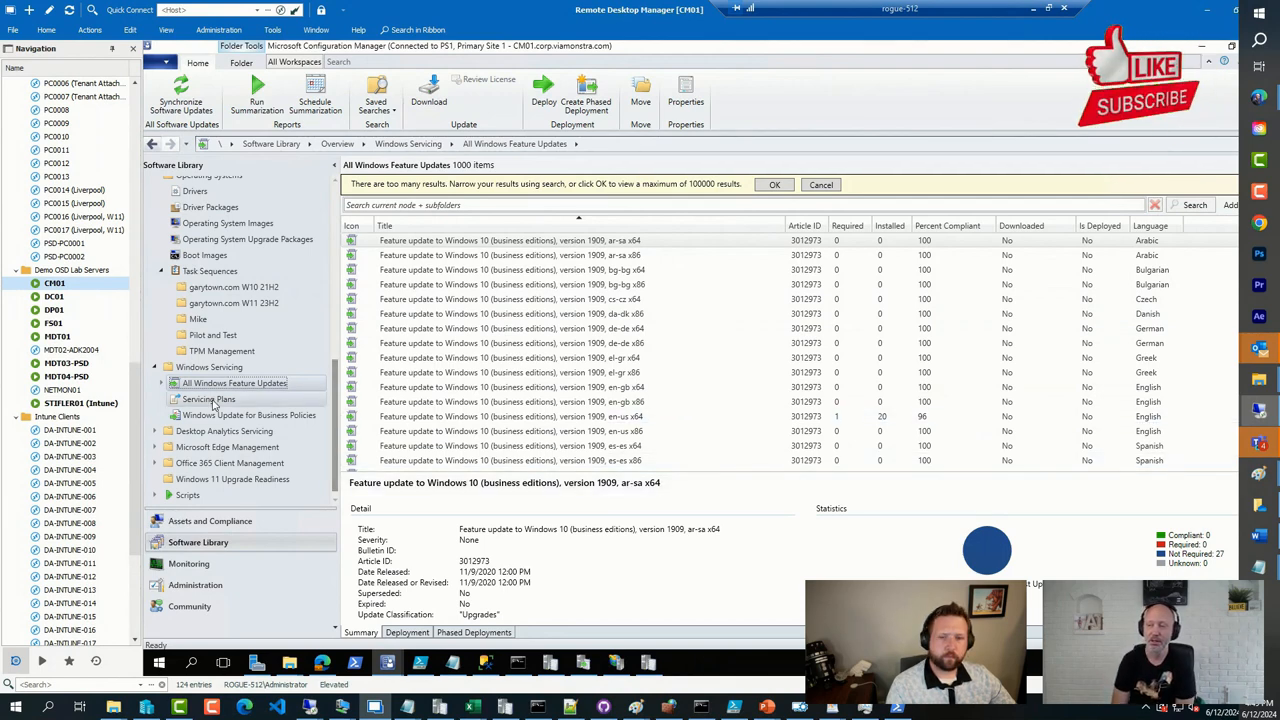
# Review Servicing Plans and Operating System Upgrade Packages, then return to Task Sequences filtered by 'upgrade'
pyautogui.click(208, 400)
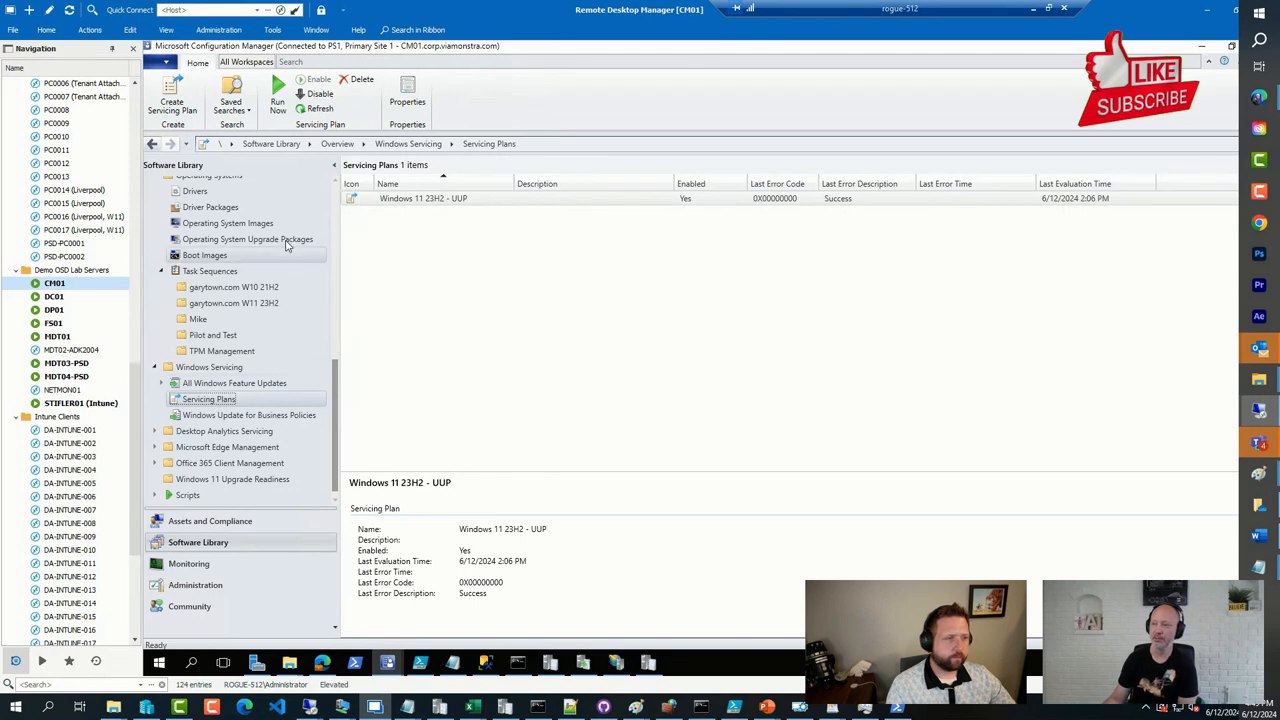
pyautogui.click(248, 240)
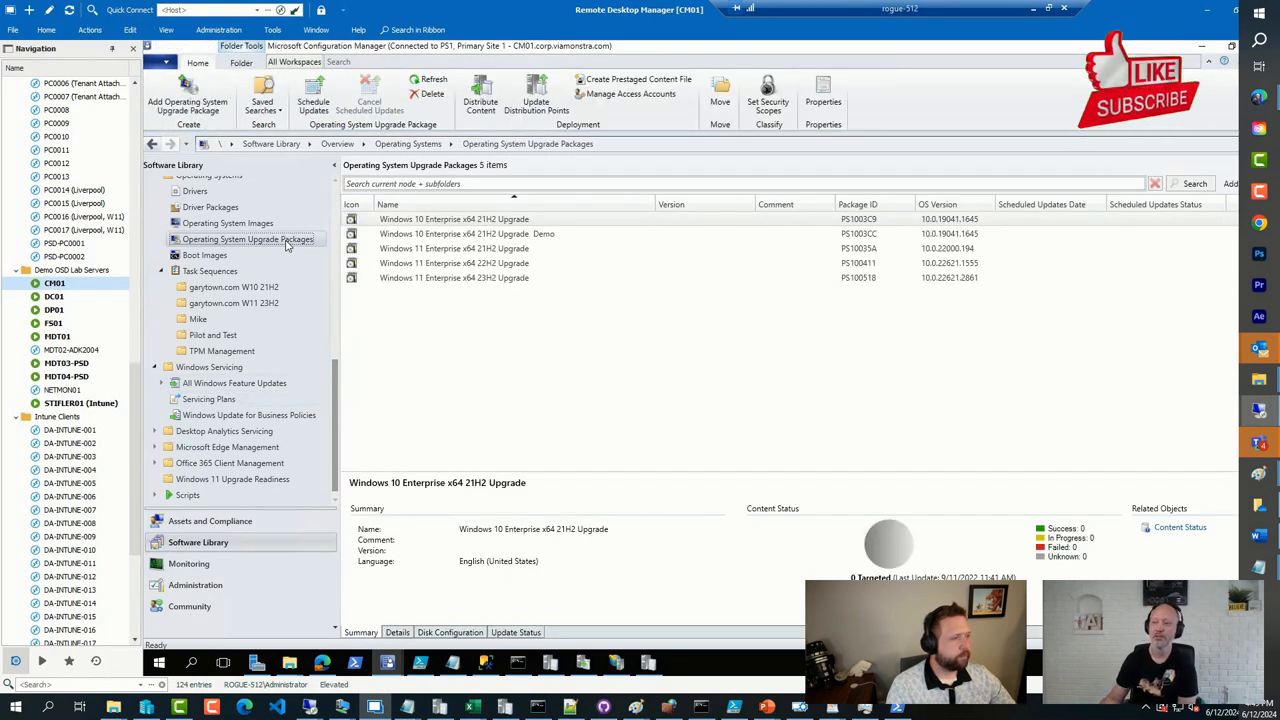
pyautogui.click(210, 272)
pyautogui.write('upgrade')
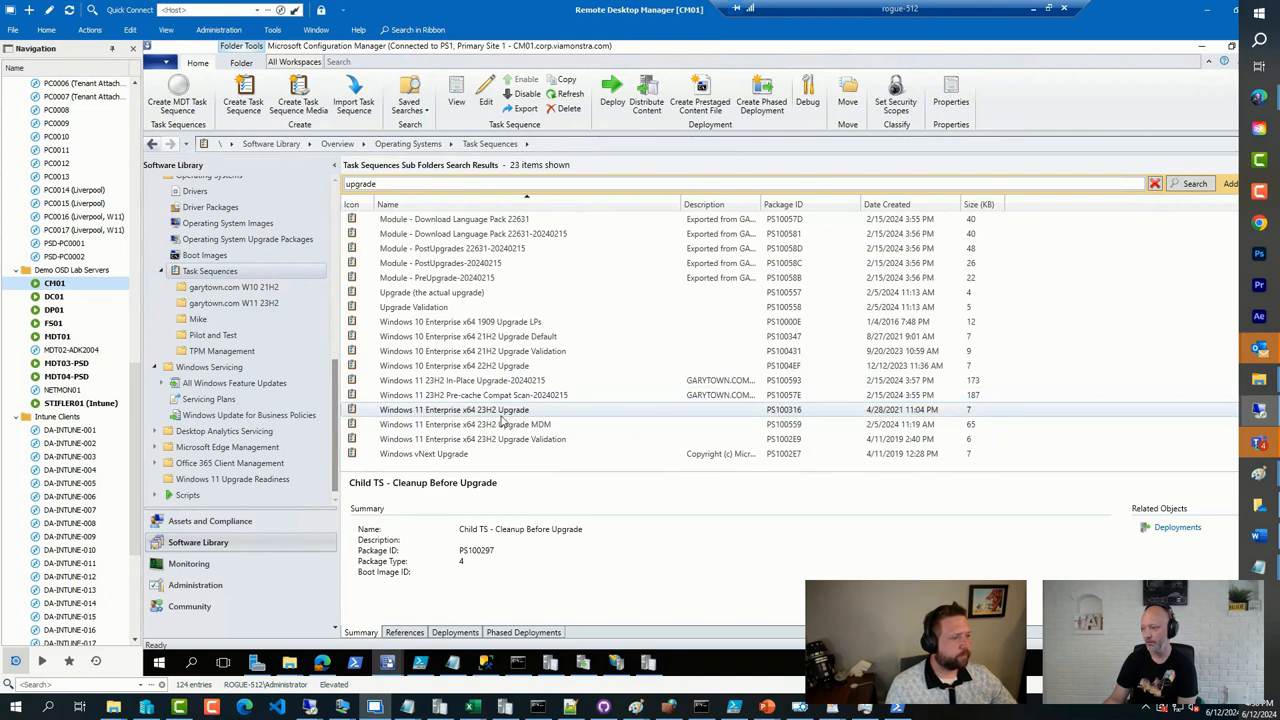
# Edit the Windows 11 Enterprise 23H2 upgrade task sequence so its Upgrade Operating System step installs feature updates
pyautogui.click(454, 408)
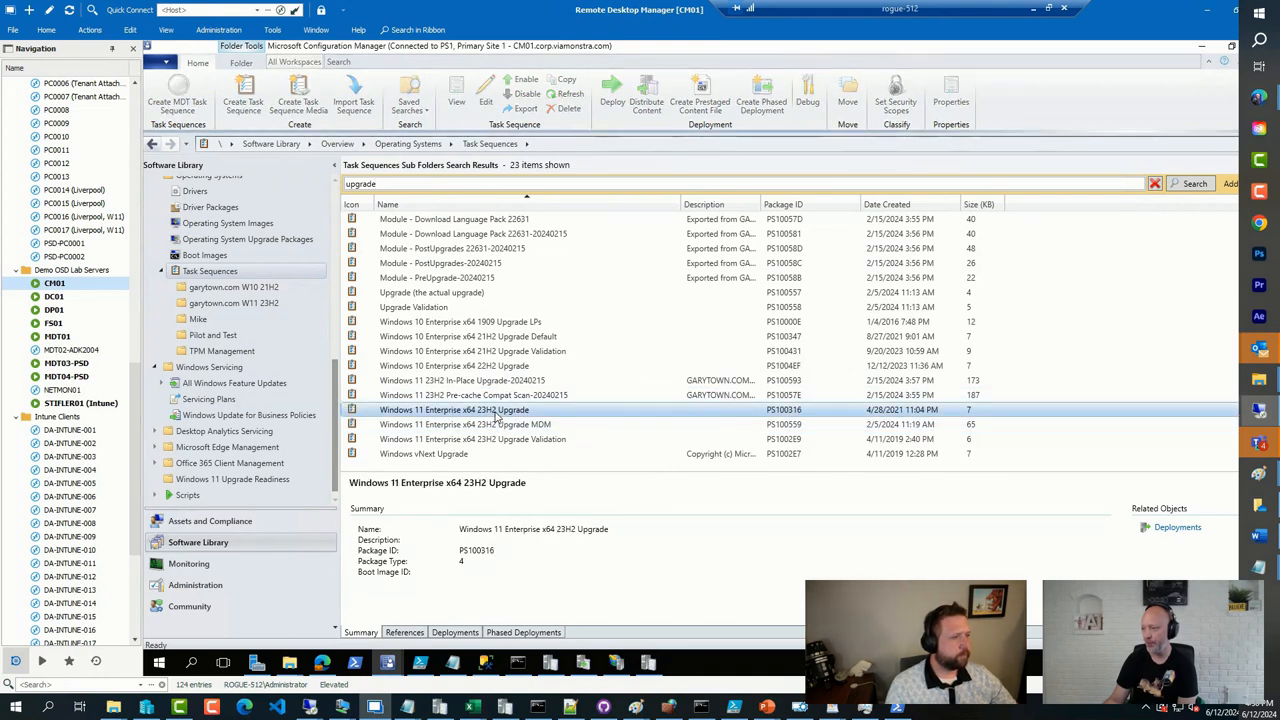
pyautogui.rightClick(490, 410)
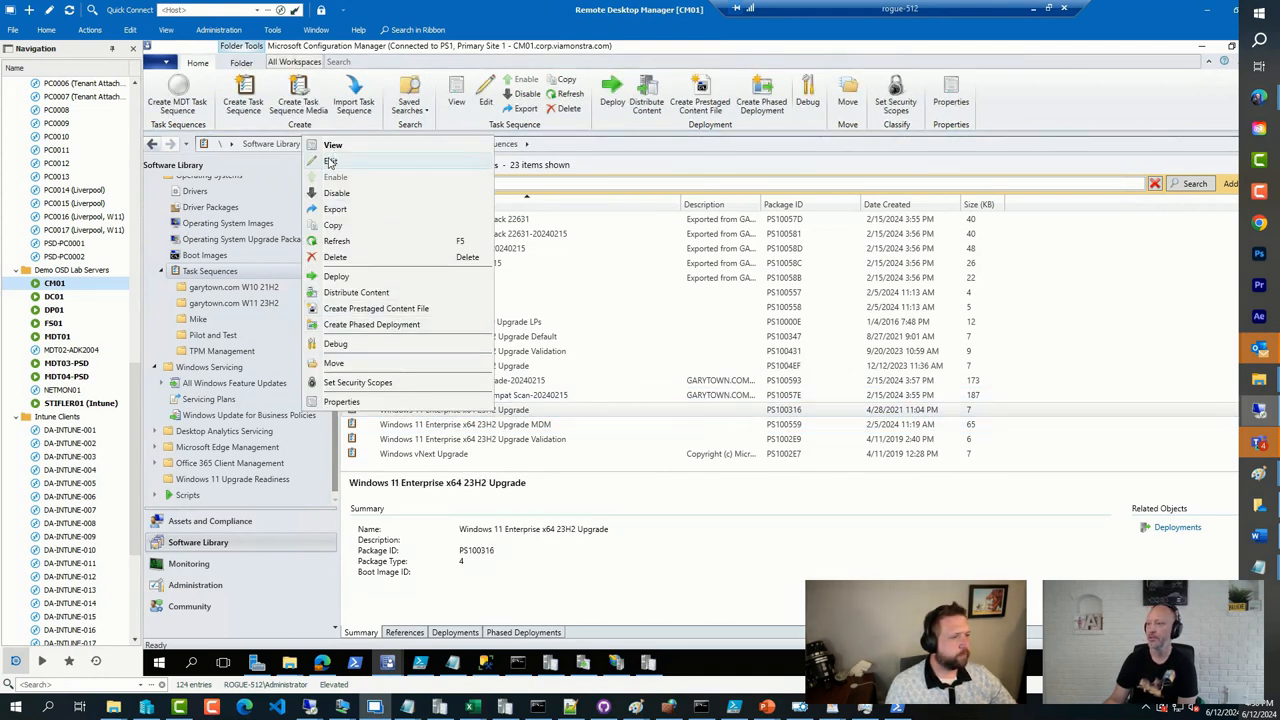
pyautogui.click(330, 160)
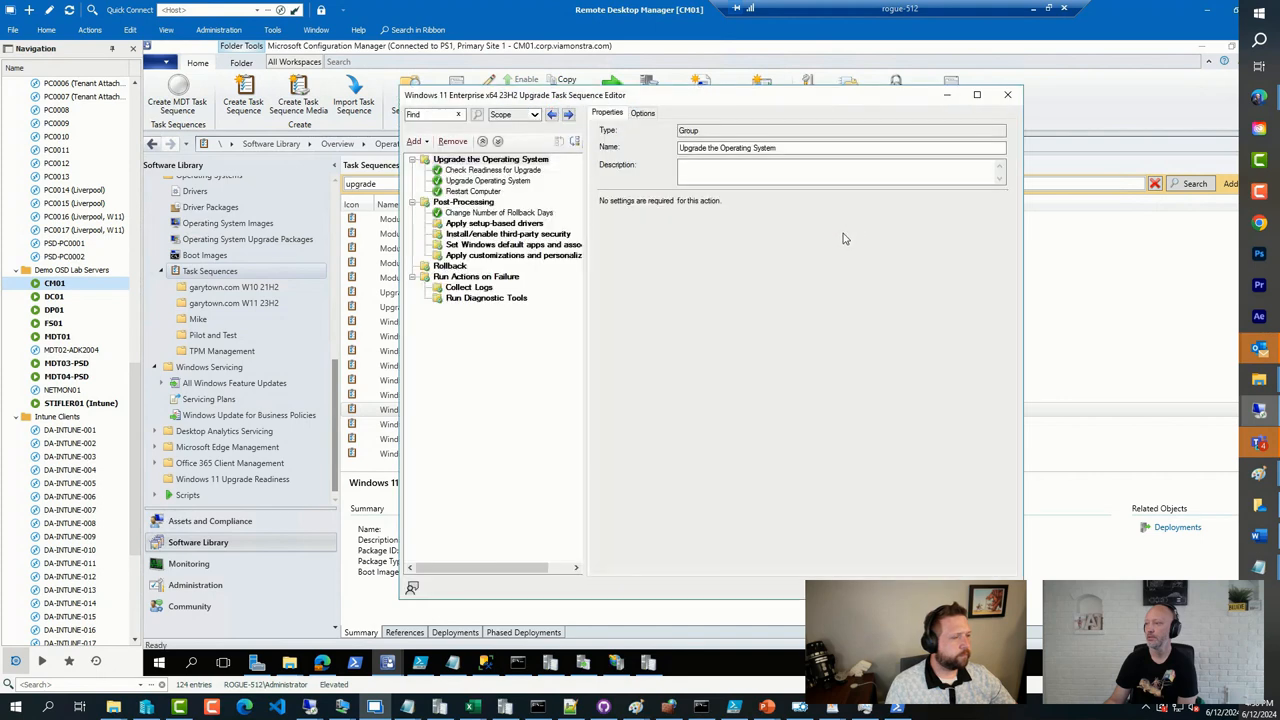
pyautogui.click(488, 180)
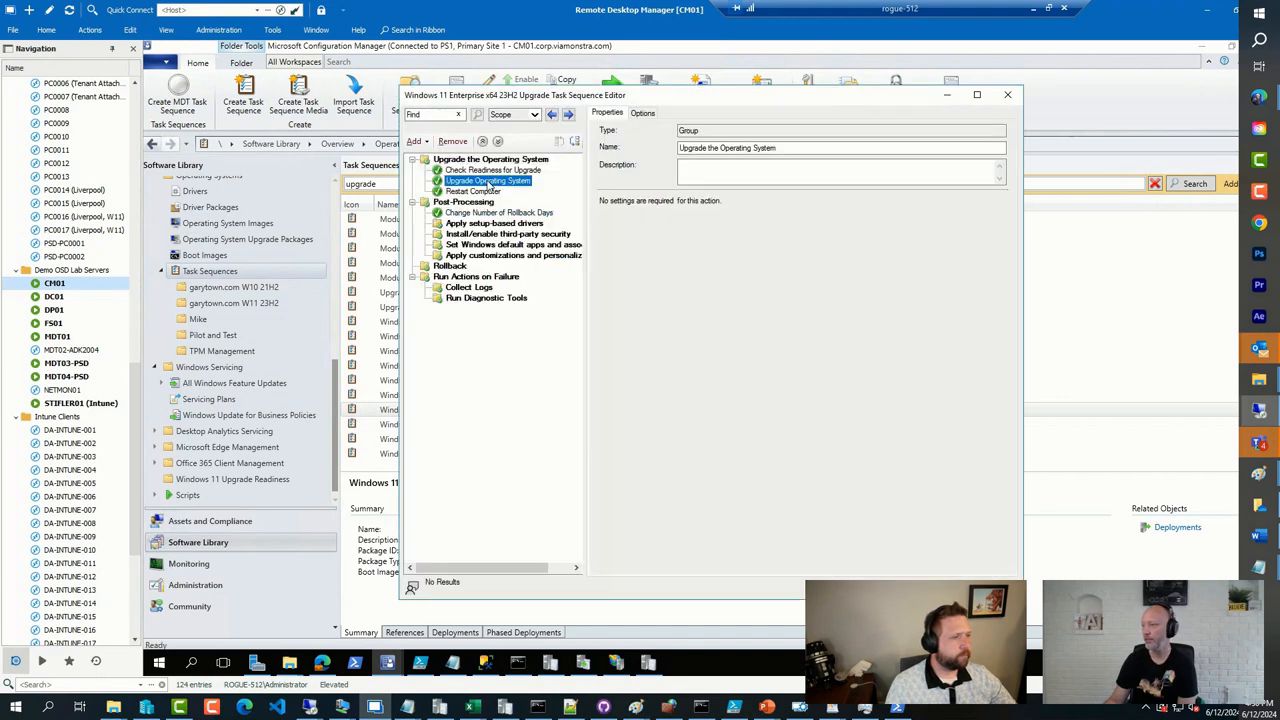
pyautogui.click(488, 180)
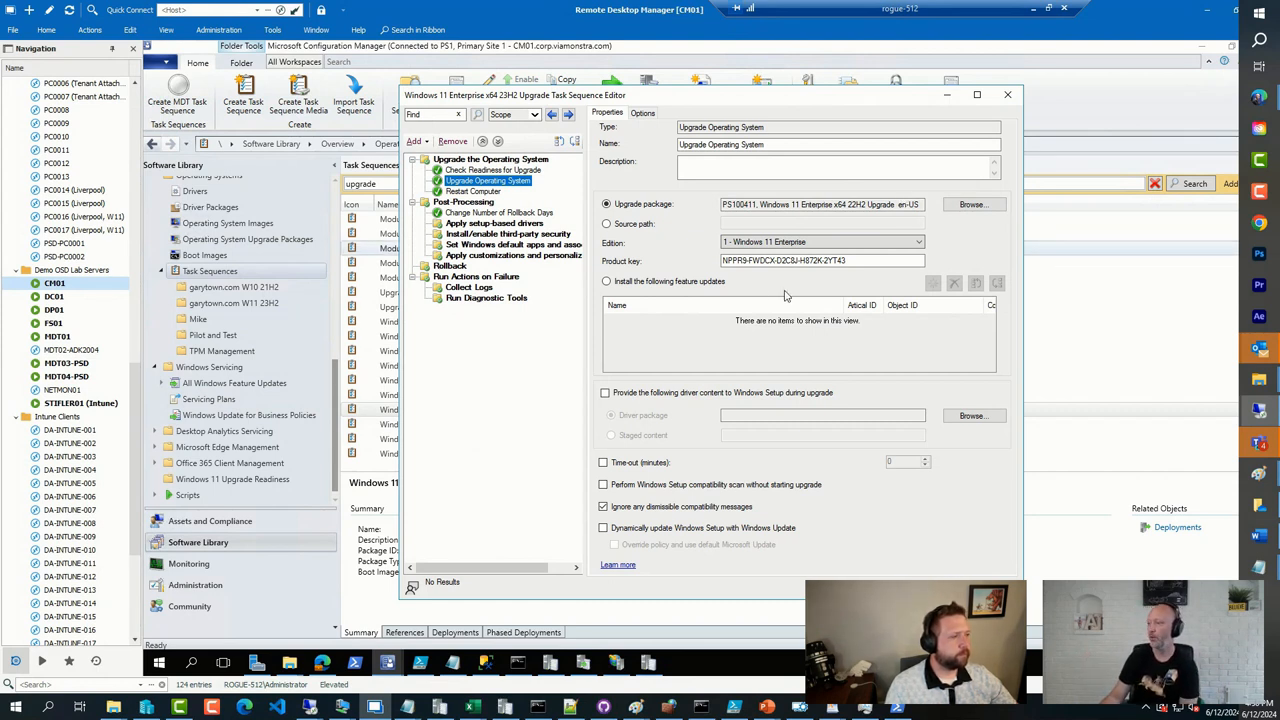
pyautogui.click(606, 280)
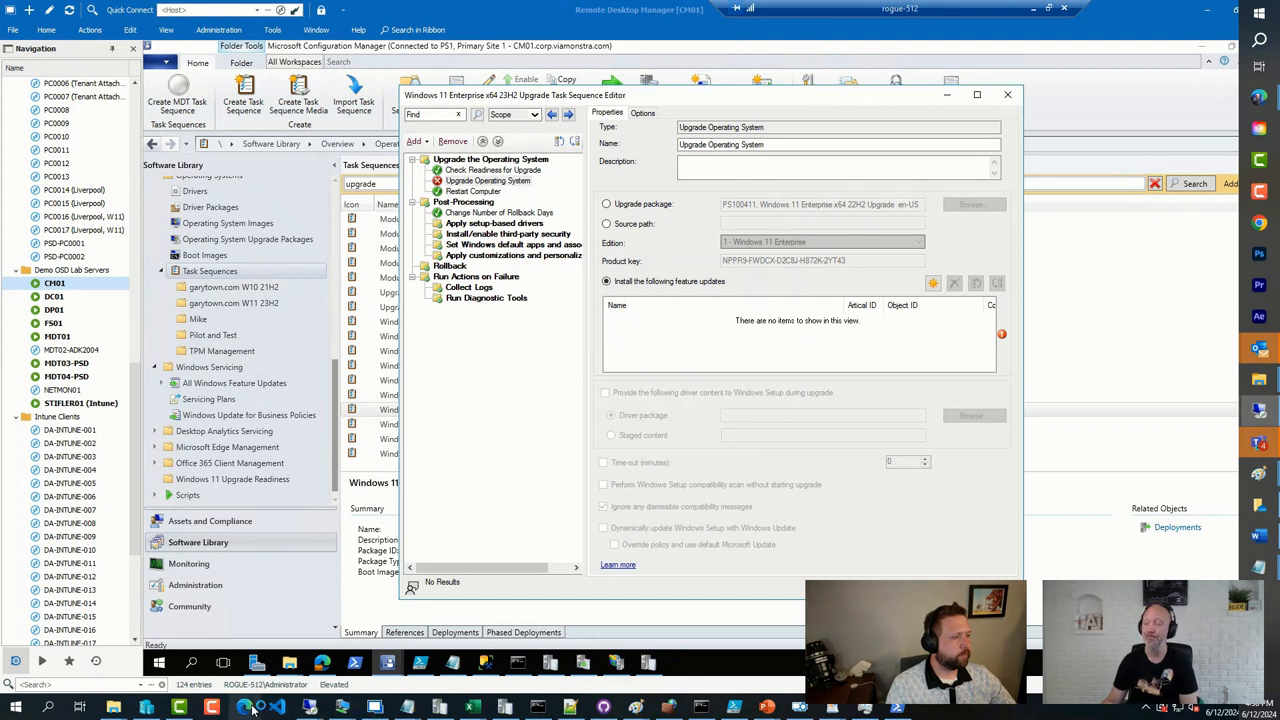
pyautogui.click(244, 708)
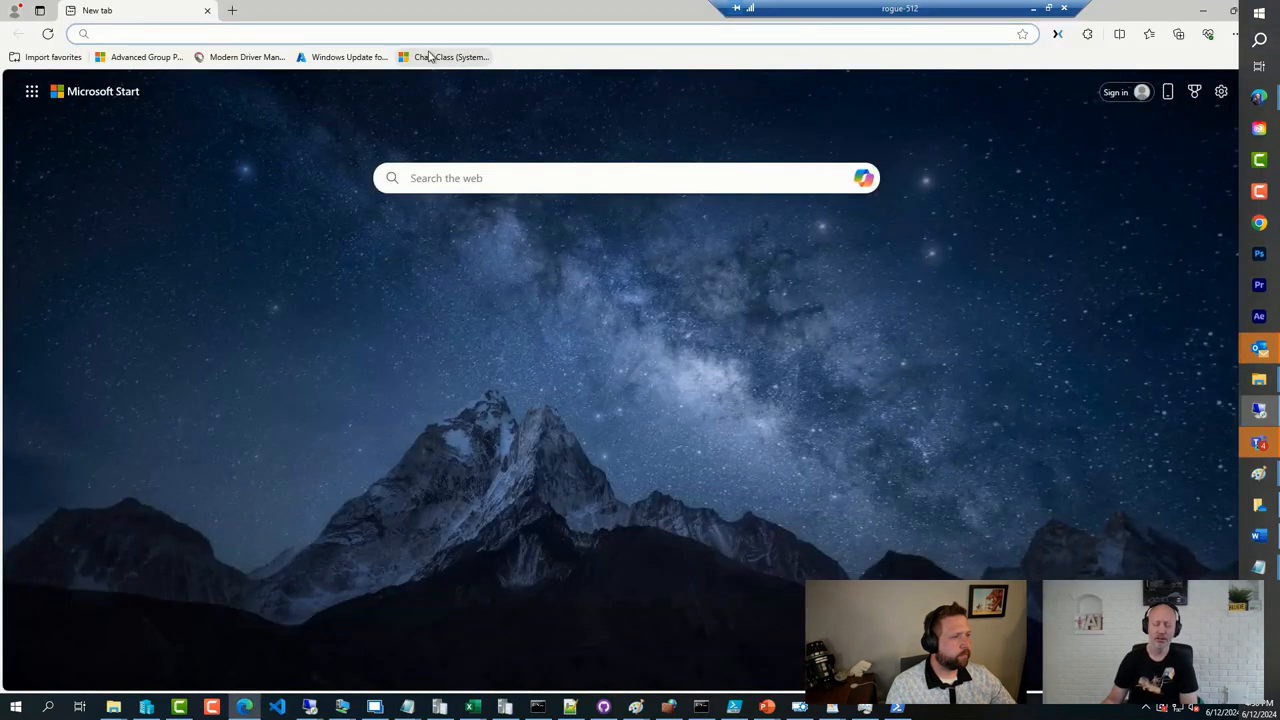
# Reach deploymentresearch.com and load the ESD versus WIM upgrade package comparison article
pyautogui.write('deploymentresearch.com/?s=esd')
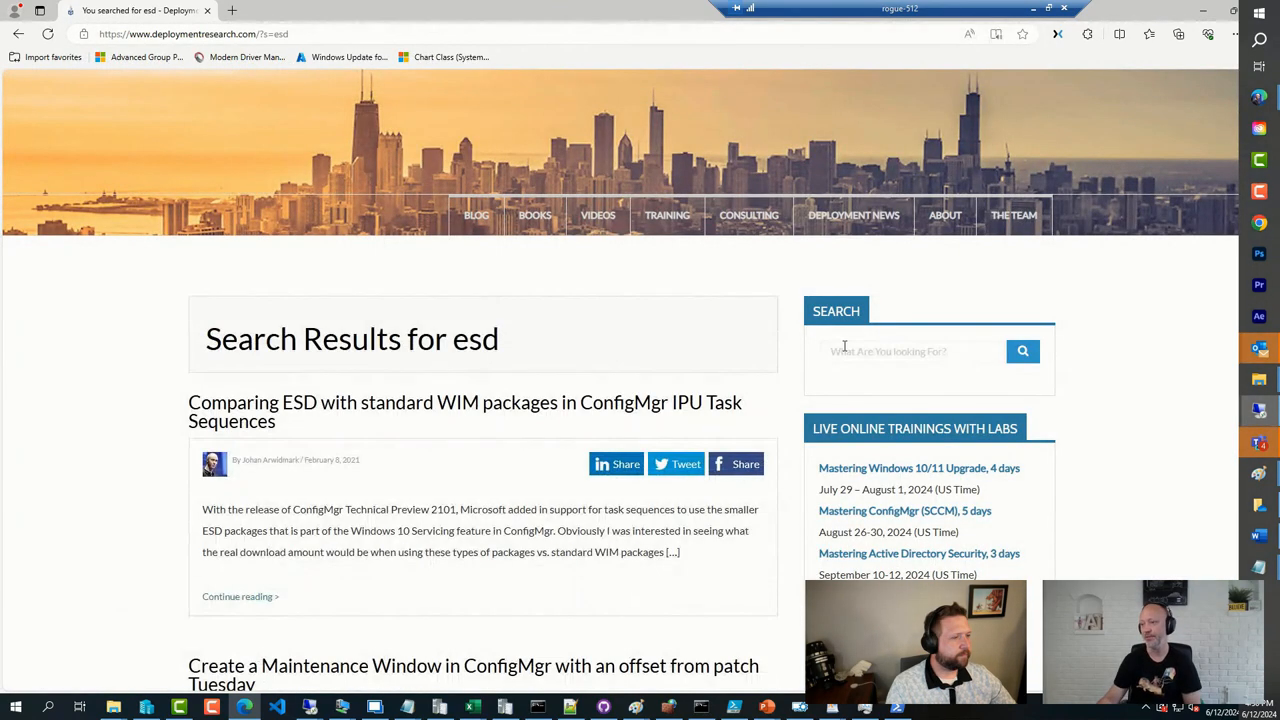
pyautogui.moveTo(250, 410)
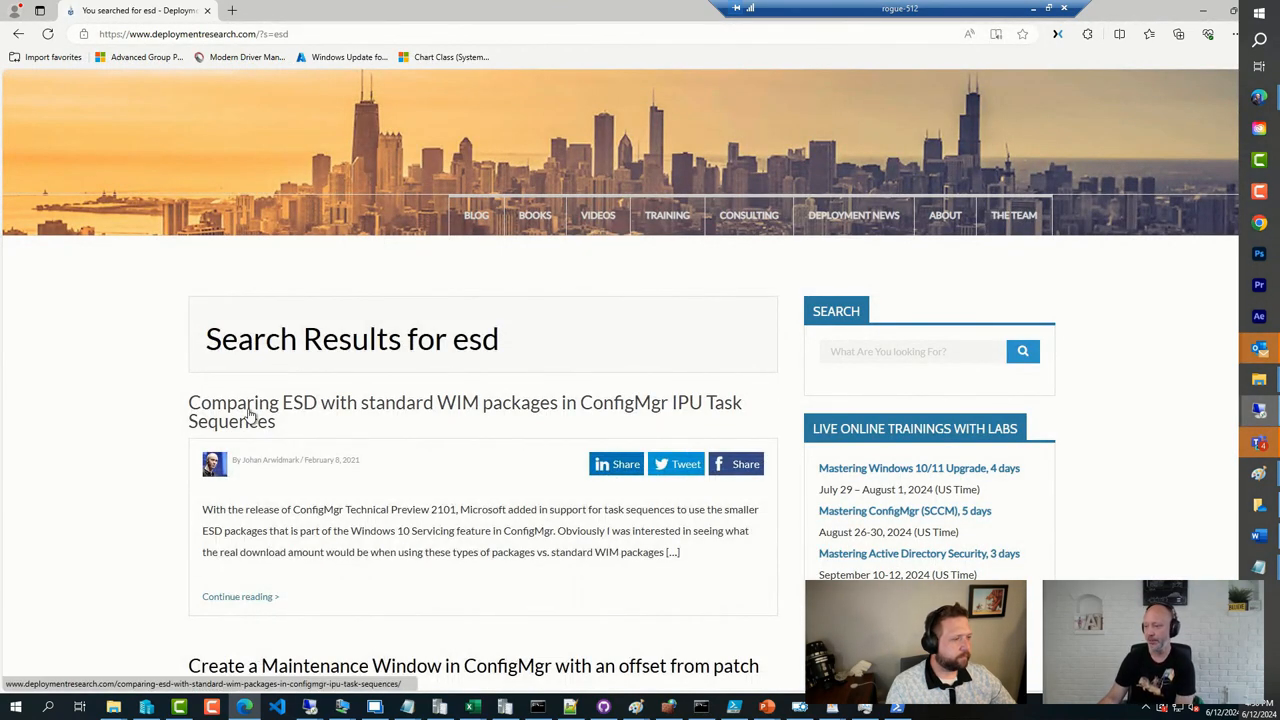
pyautogui.moveTo(468, 420)
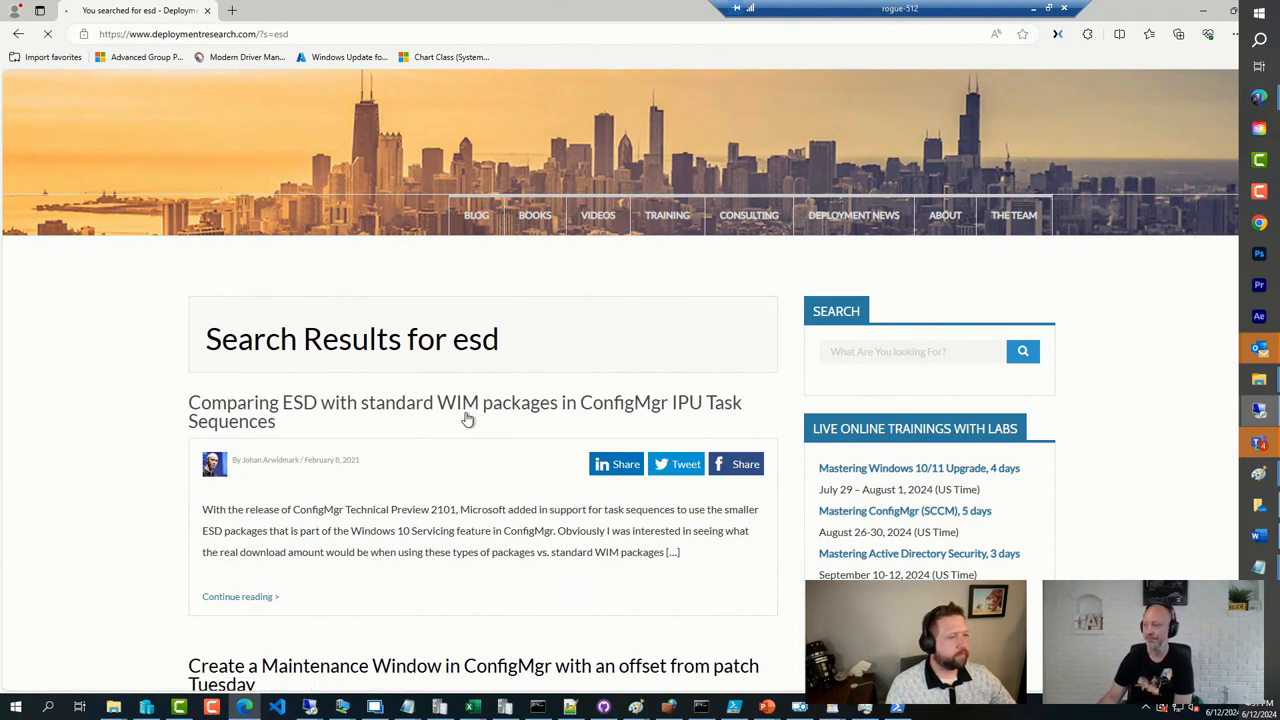
pyautogui.click(464, 412)
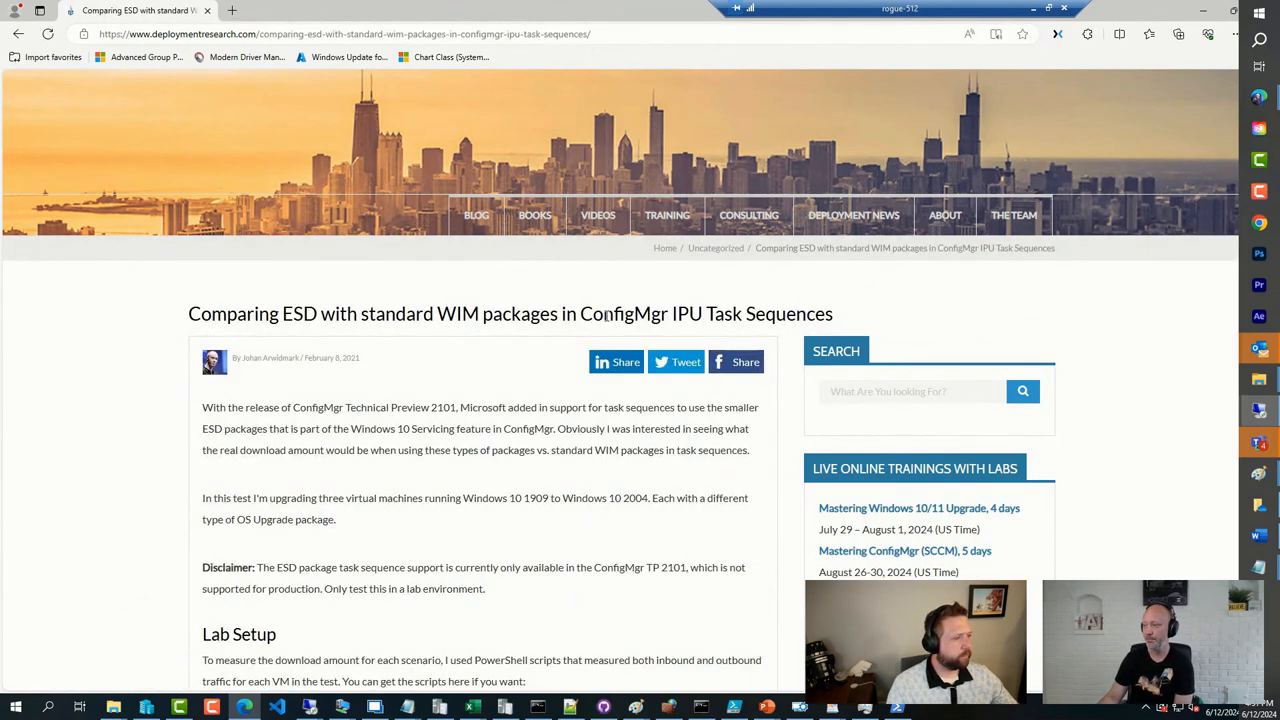
pyautogui.doubleClick(676, 312)
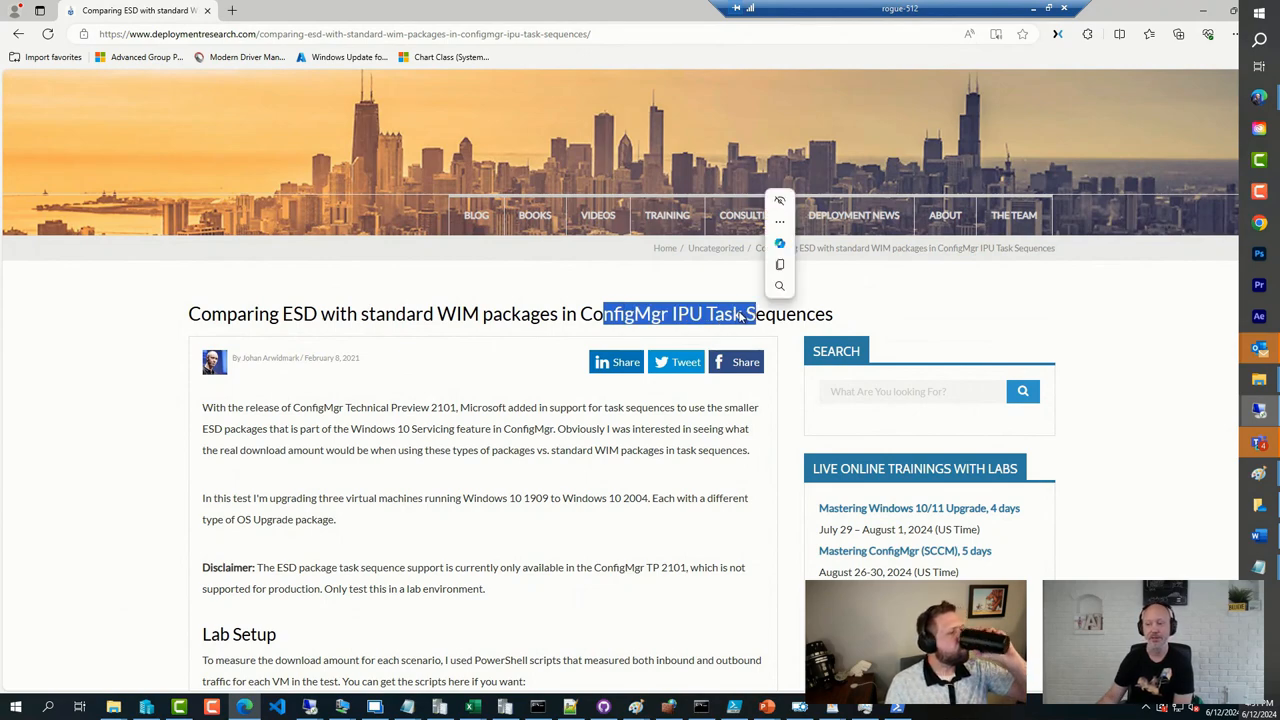
# Read through the ESD vs WIM article, then go to the ViaMonstra Online Academy site
pyautogui.scroll(-3)
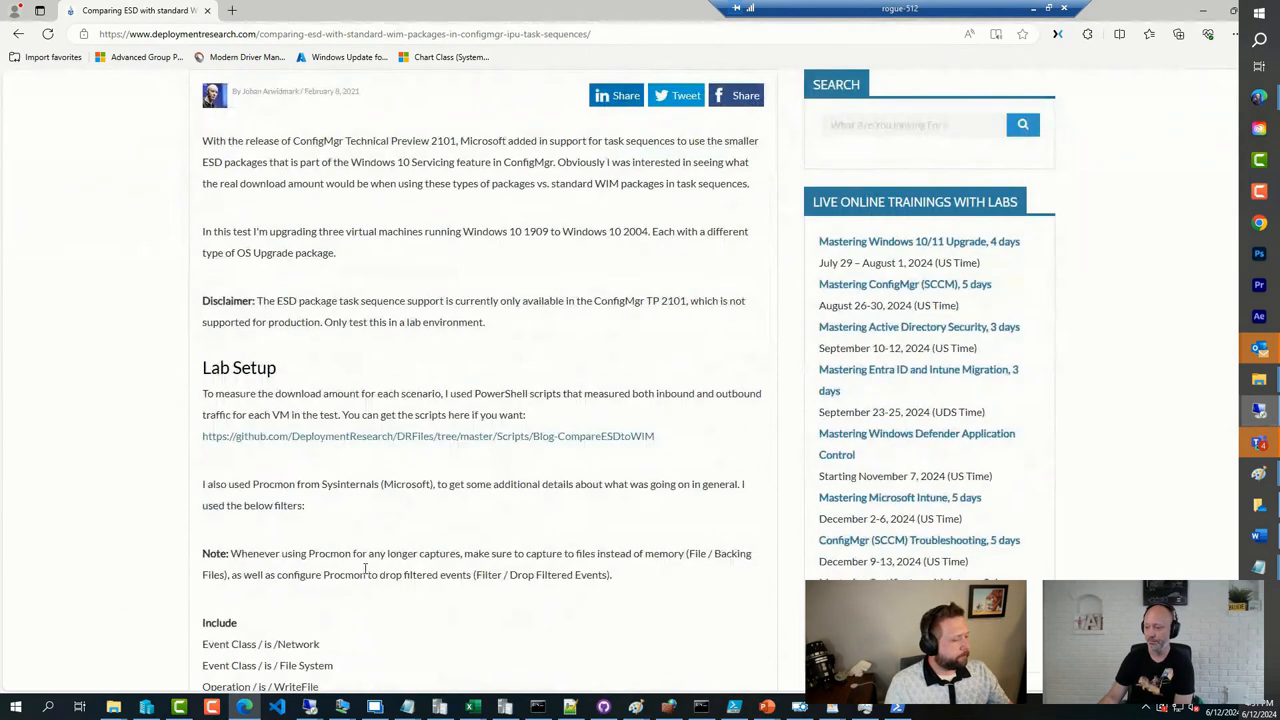
pyautogui.scroll(-3)
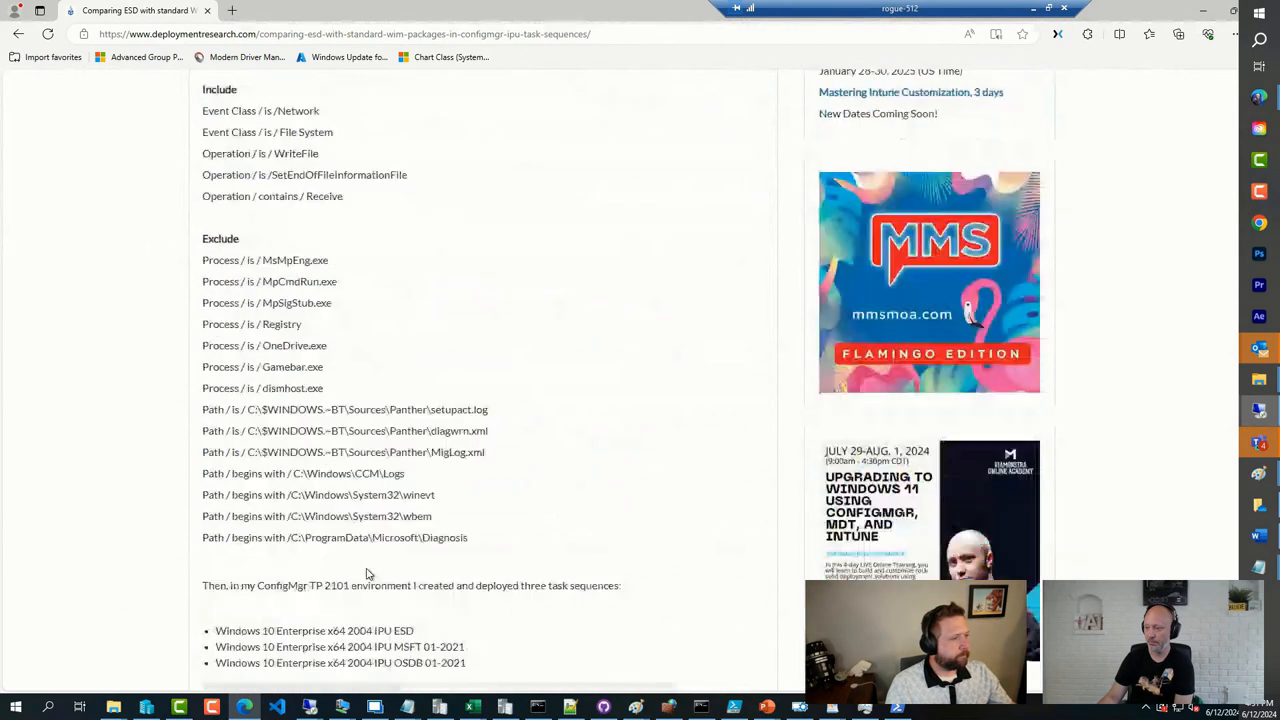
pyautogui.scroll(-3)
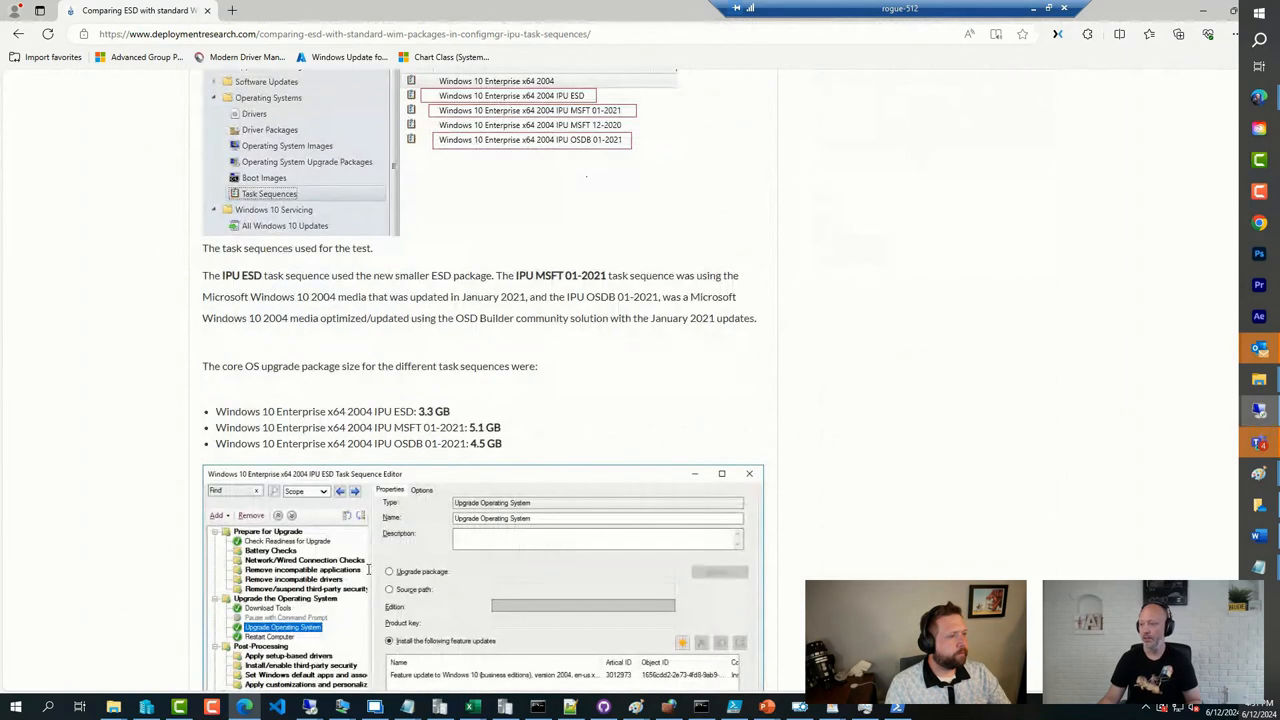
pyautogui.scroll(-3)
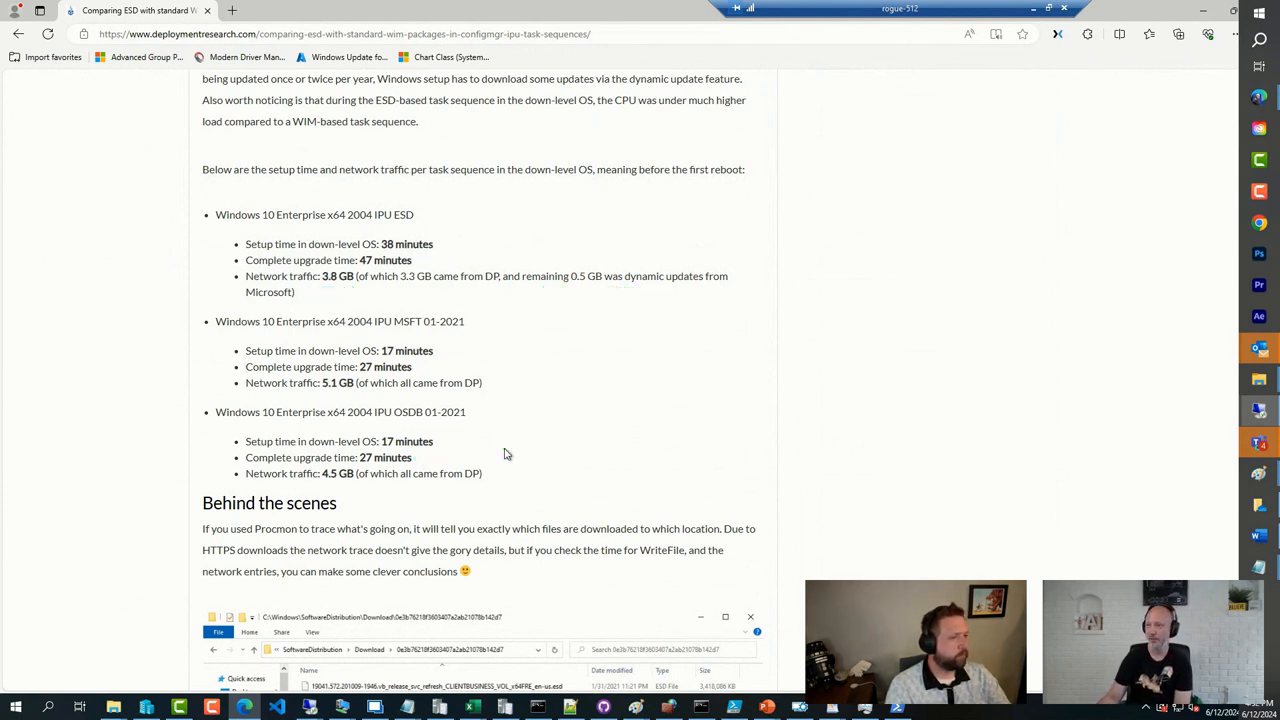
pyautogui.moveTo(490, 454)
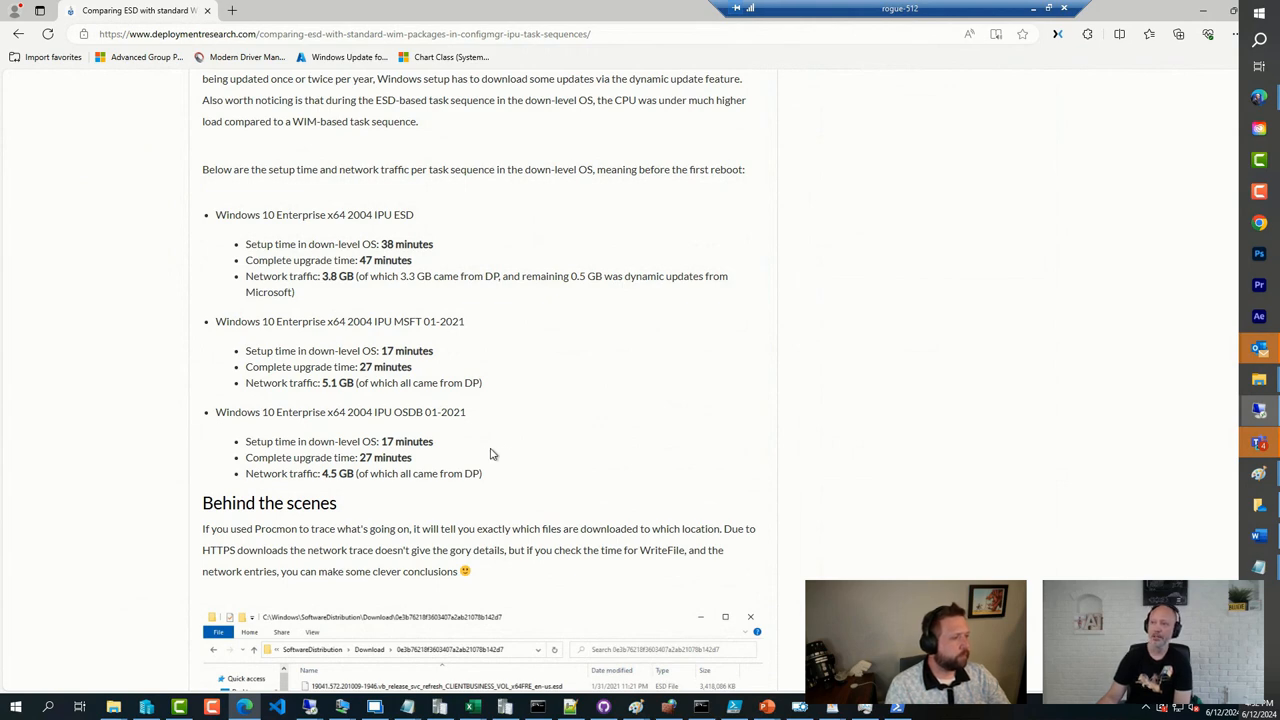
pyautogui.click(344, 32)
pyautogui.write('https://academy.viamonstra.com')
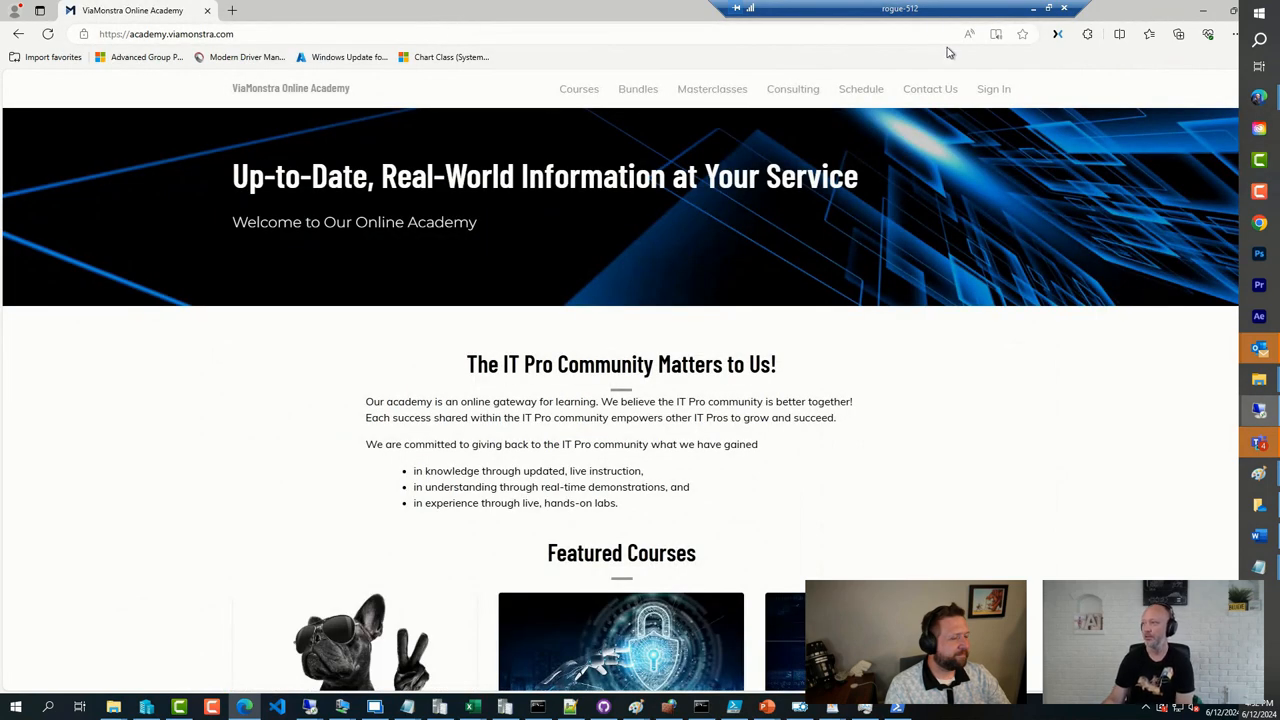
# From Masterclasses, reach the Mastering Series course on upgrading to Windows 11 with ConfigMgr, MDT and Intune
pyautogui.click(712, 88)
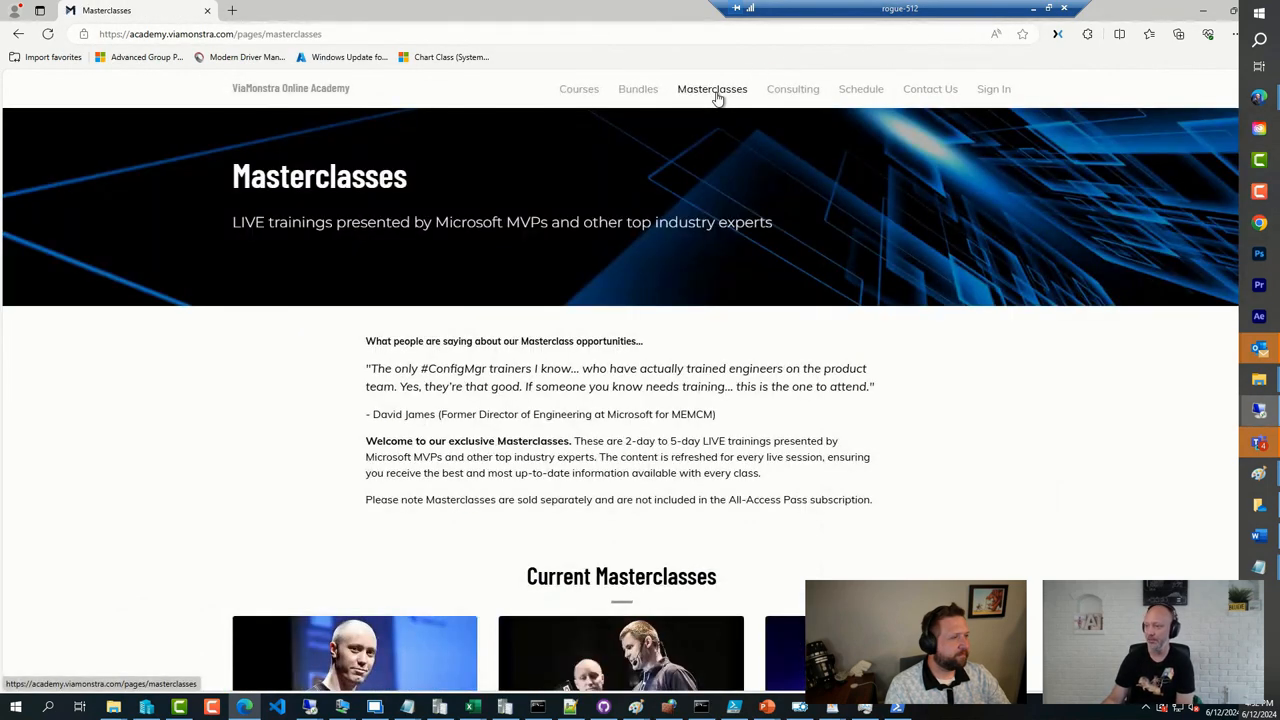
pyautogui.scroll(-3)
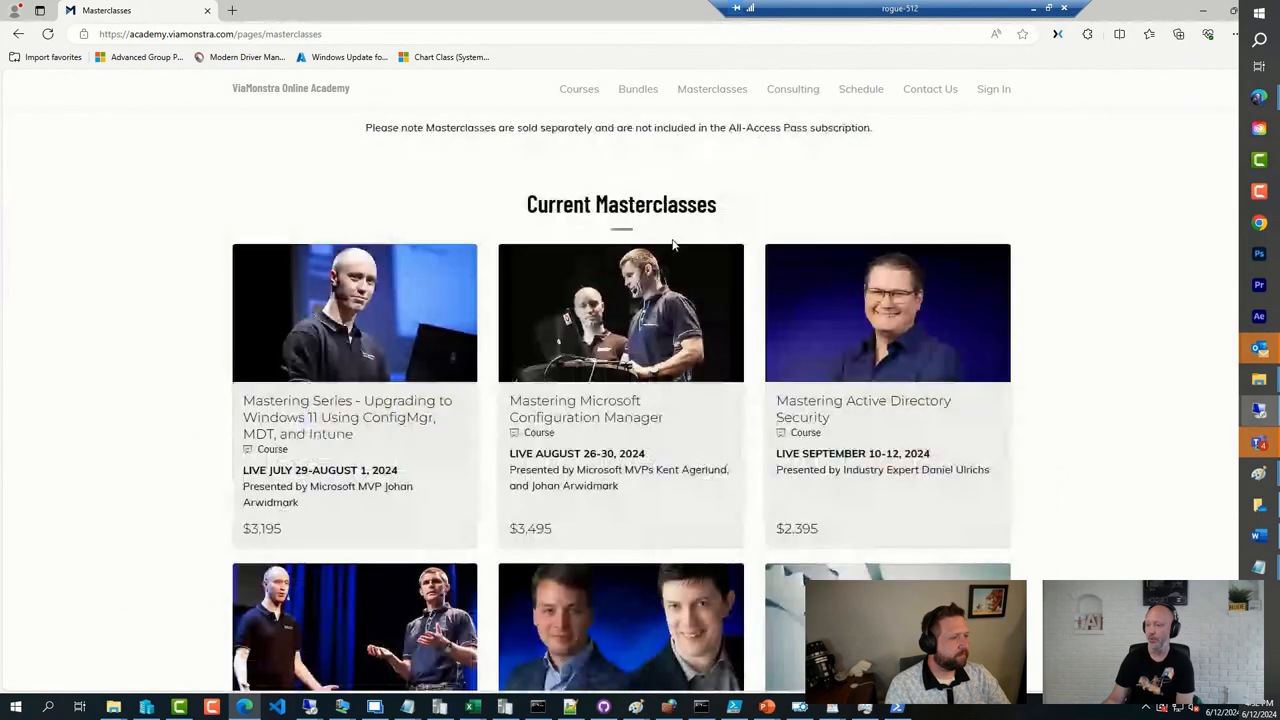
pyautogui.moveTo(400, 430)
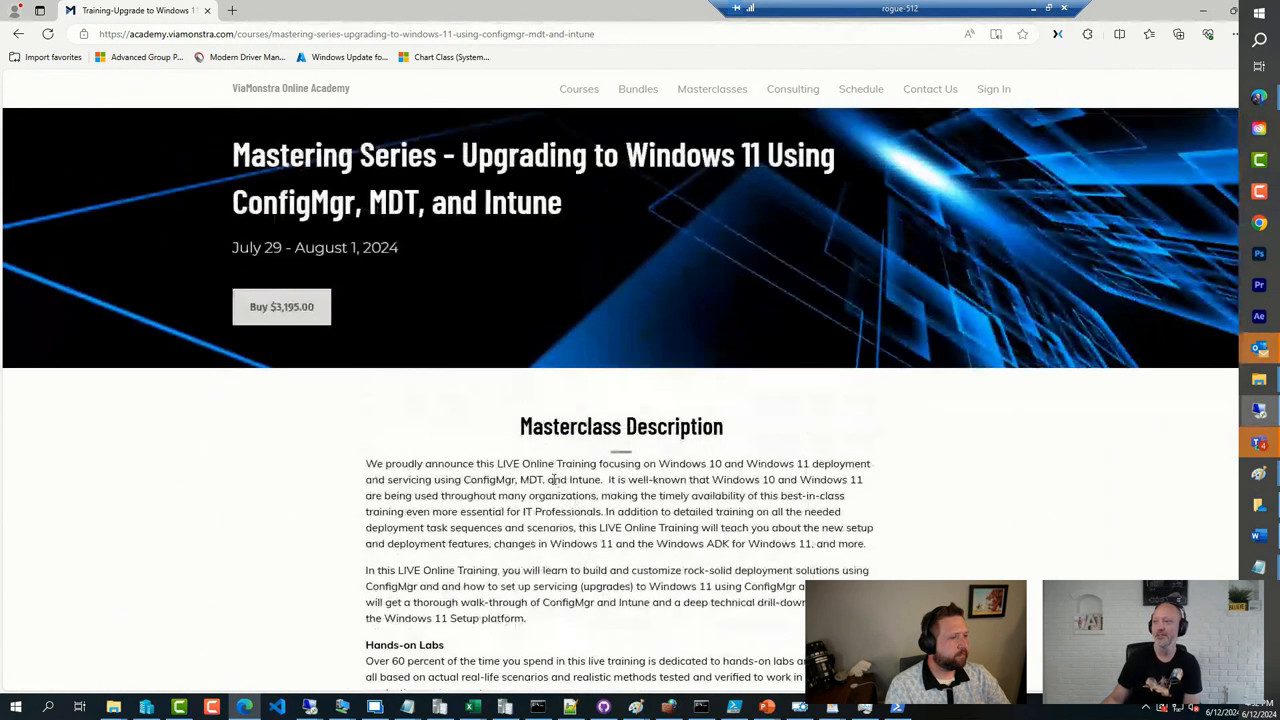
pyautogui.doubleClick(392, 202)
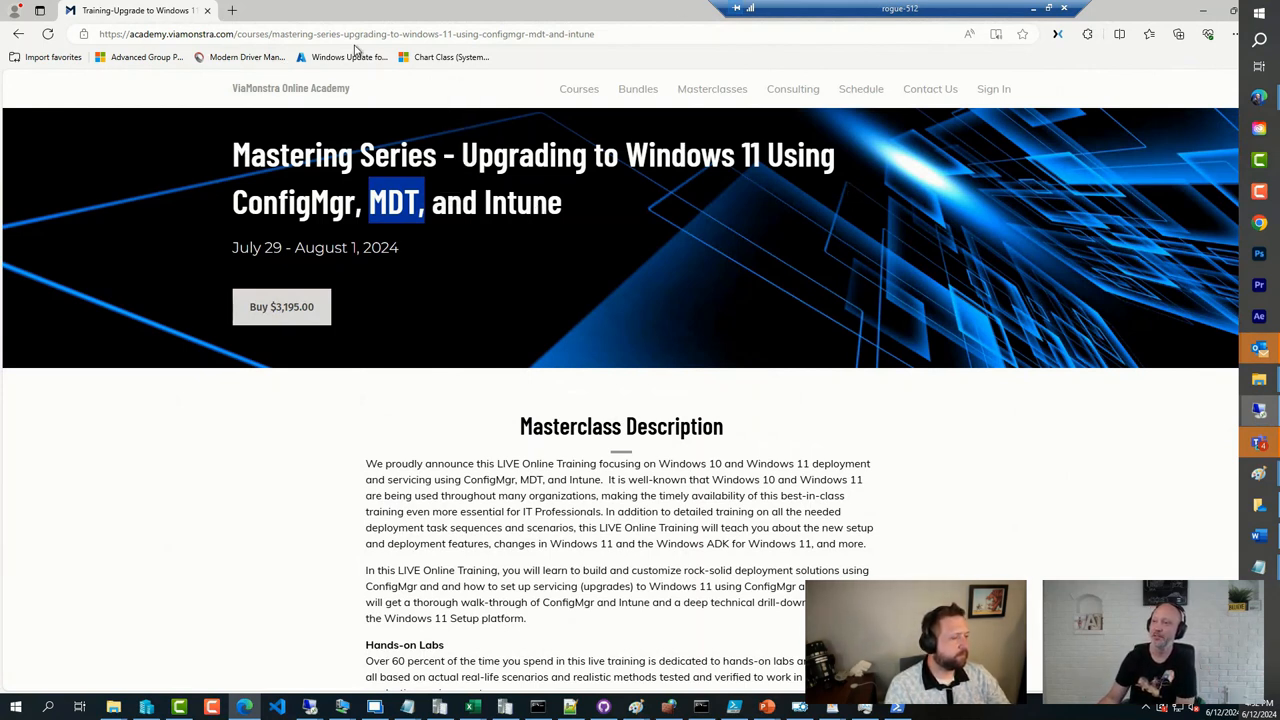
pyautogui.moveTo(430, 18)
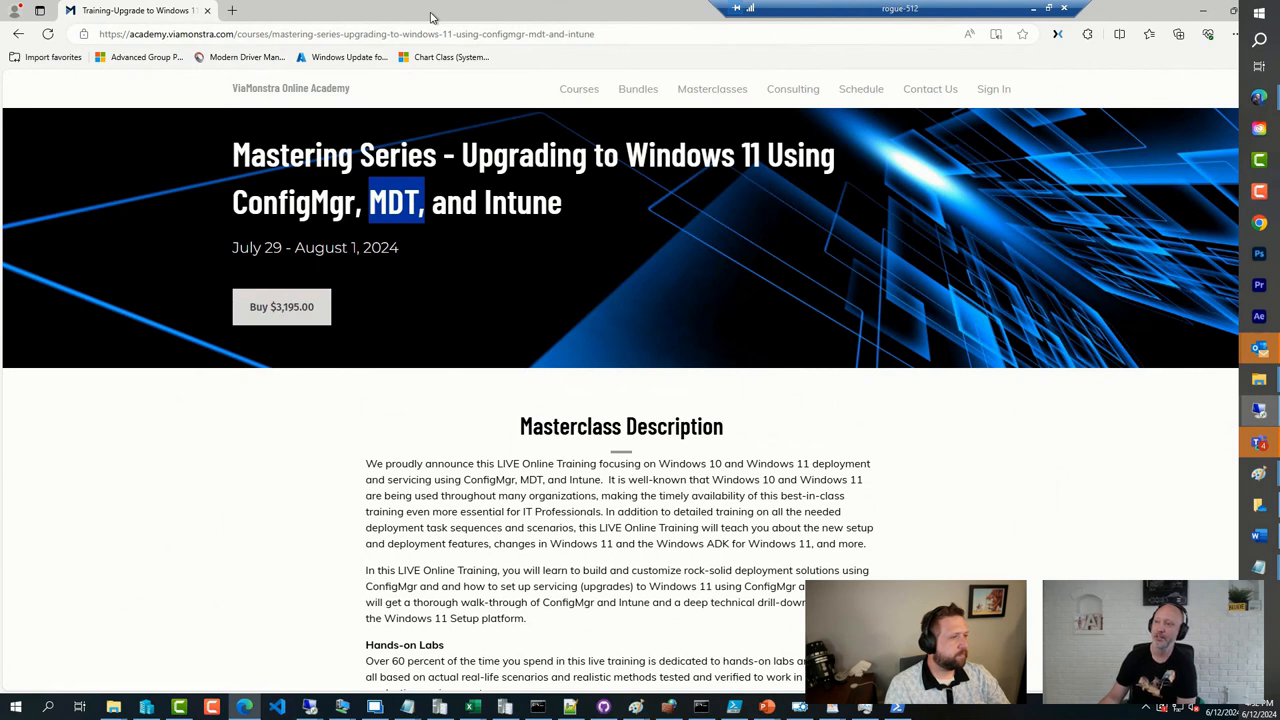